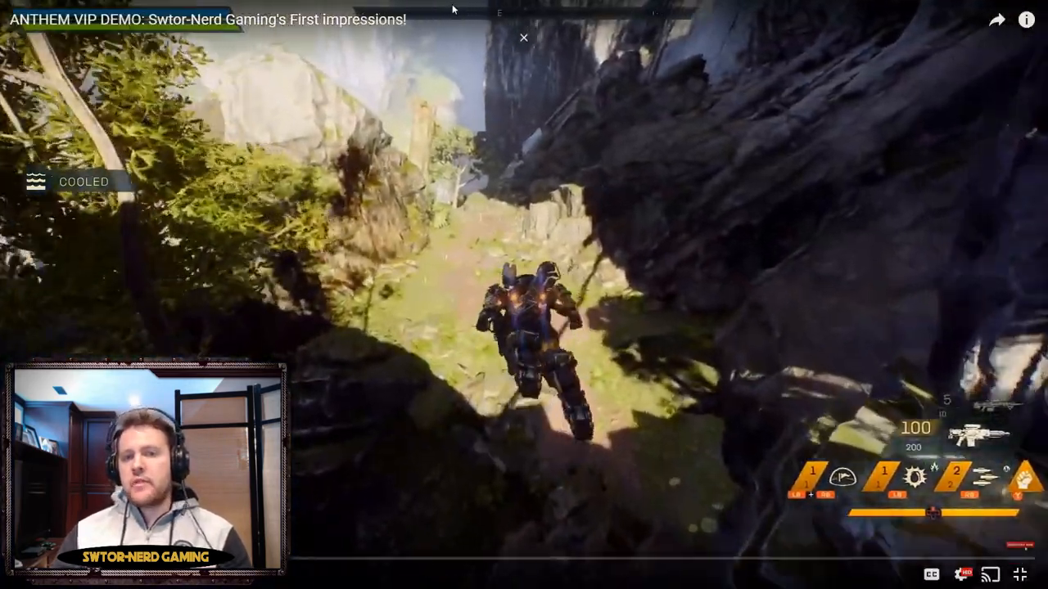
- Exit full screen on the demo footage and switch to the Anthem Launch Trailer tab
click(1021, 573)
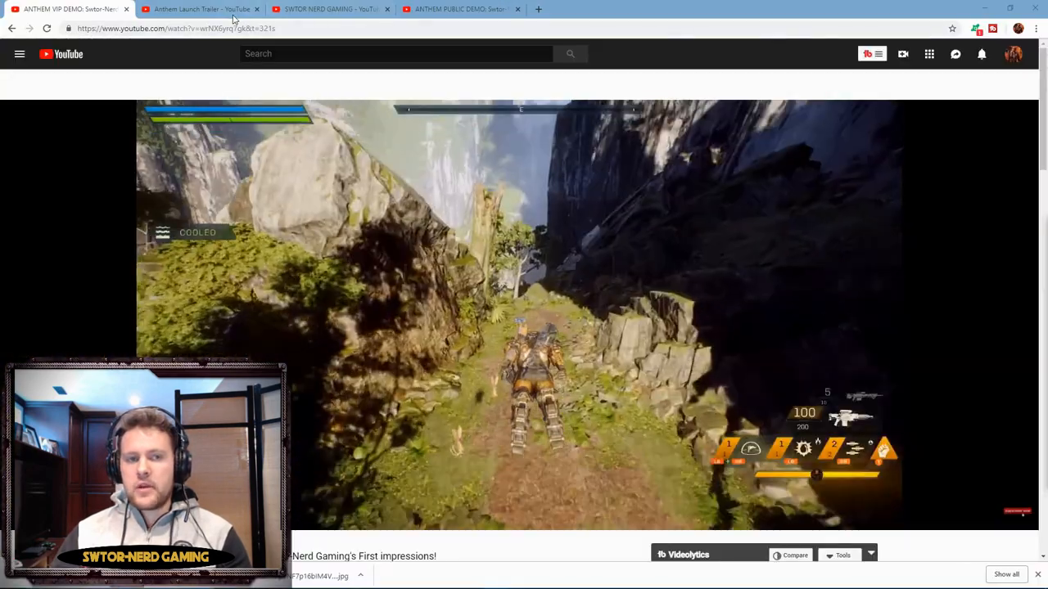
click(200, 10)
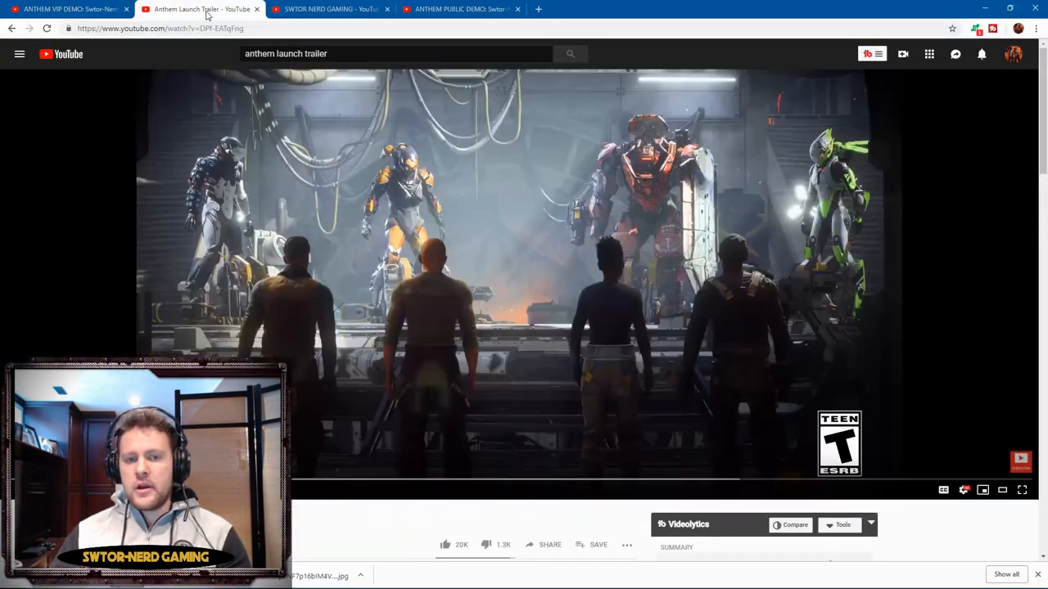
mouse_move(1022, 490)
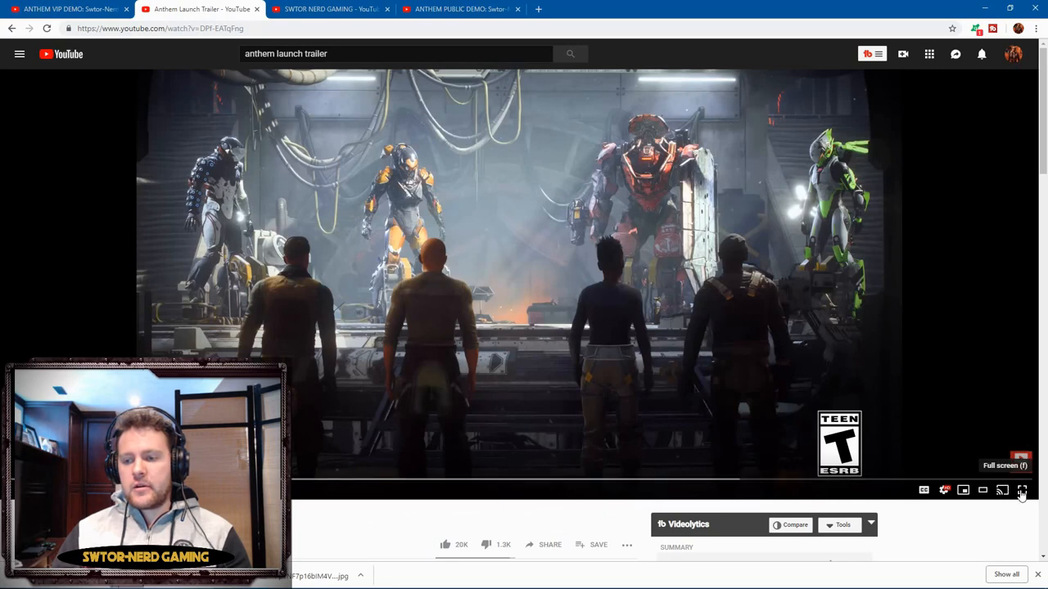
- Play the launch trailer full screen through to its February 22 end screen
click(1022, 491)
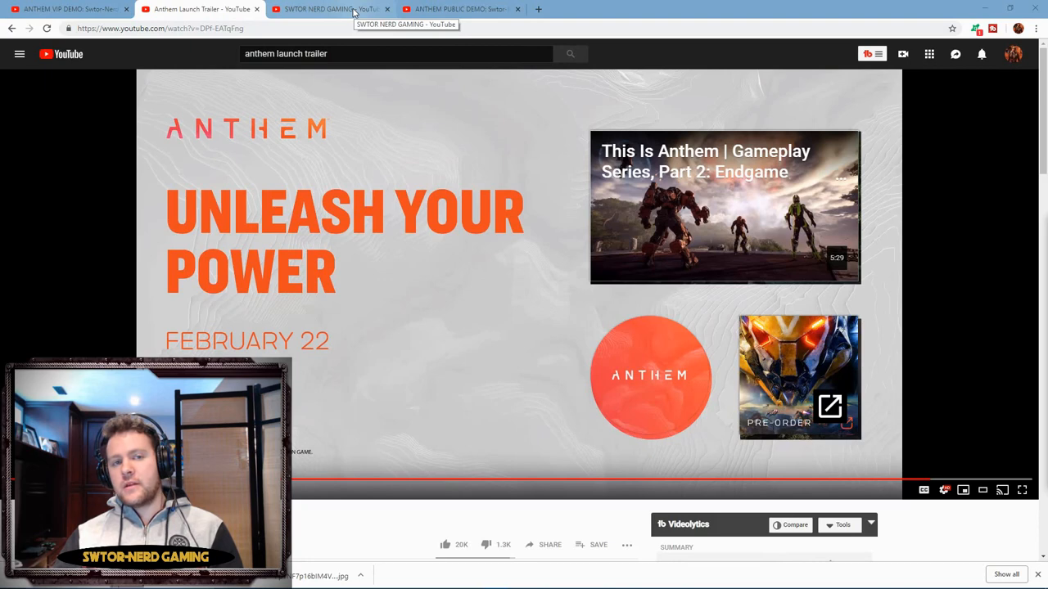
mouse_move(462, 10)
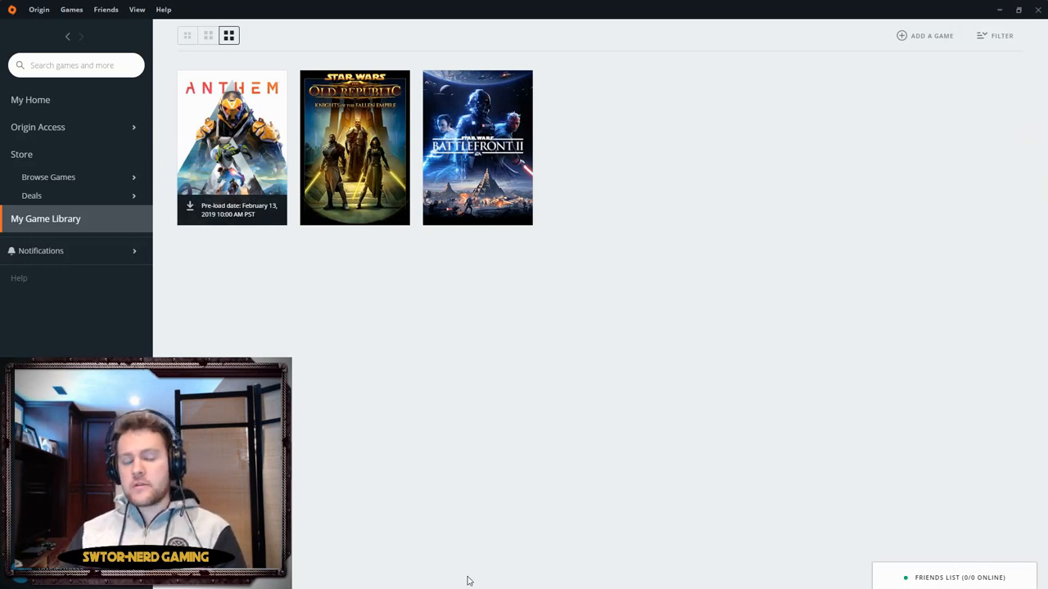
mouse_move(363, 118)
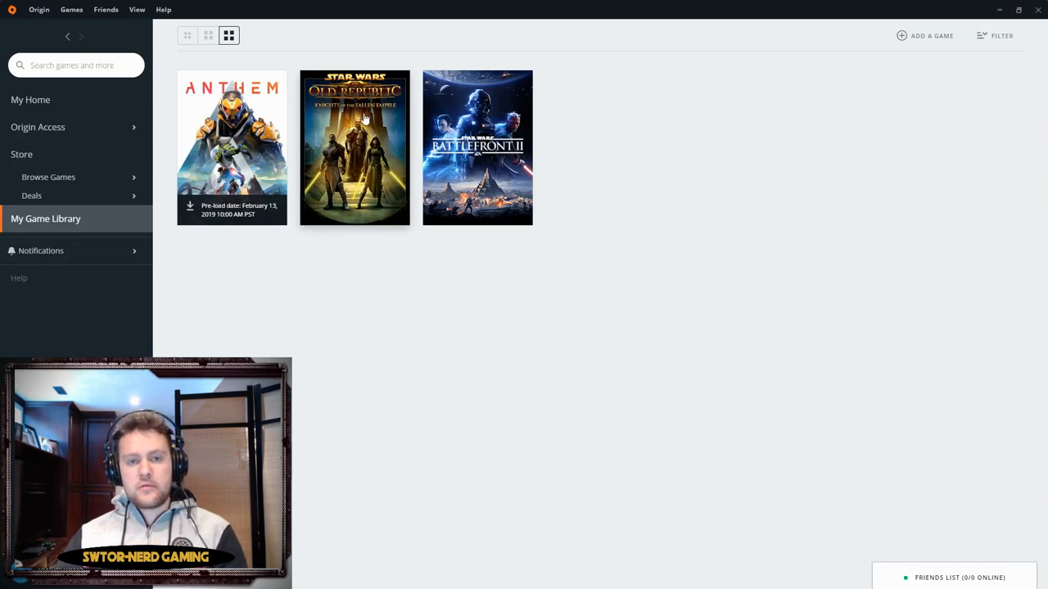
mouse_move(478, 151)
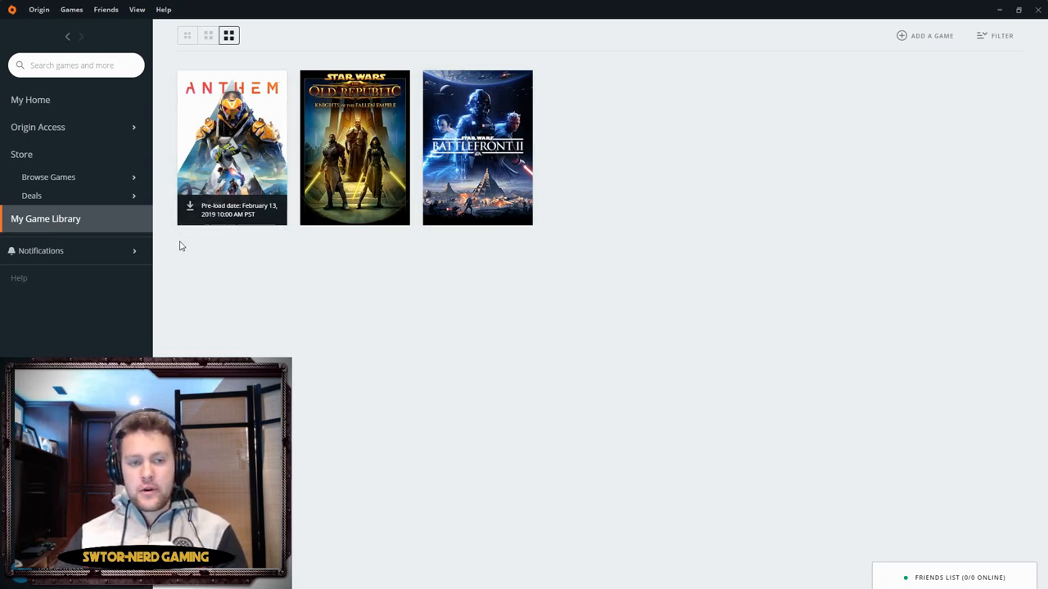
mouse_move(416, 338)
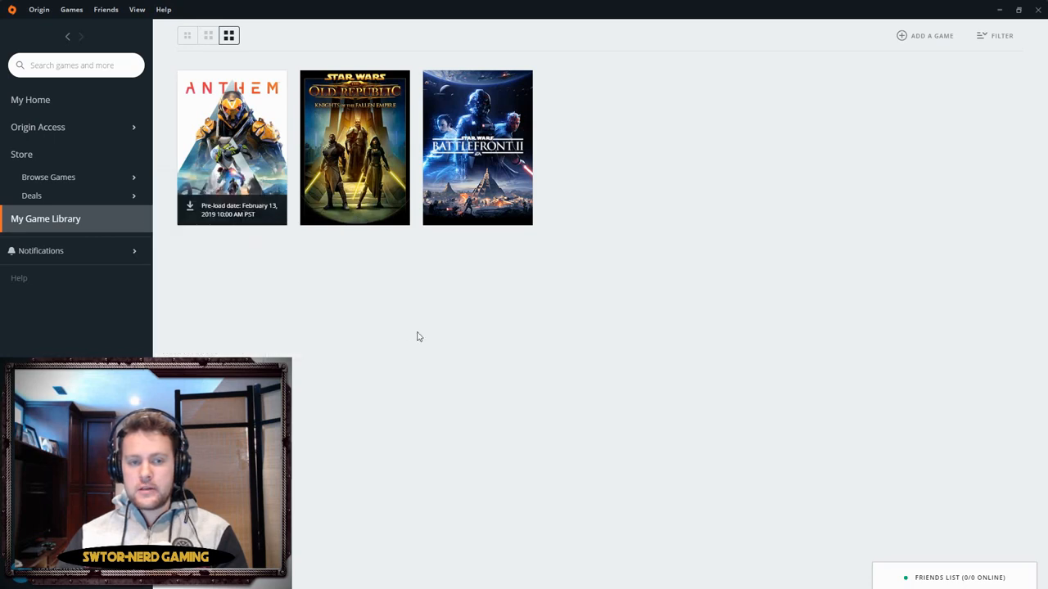
mouse_move(259, 221)
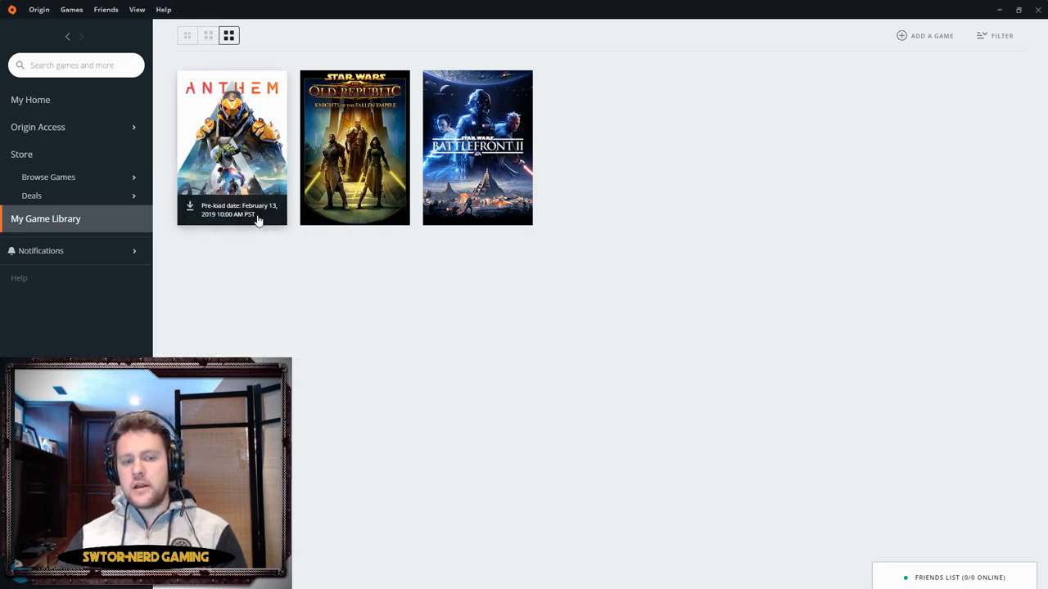
mouse_move(216, 339)
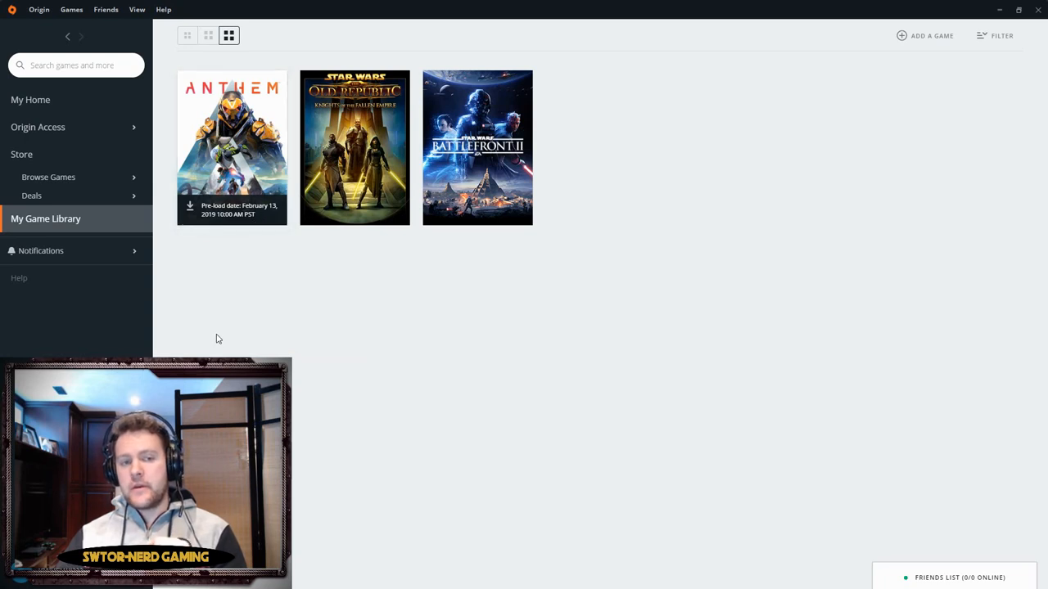
mouse_move(208, 328)
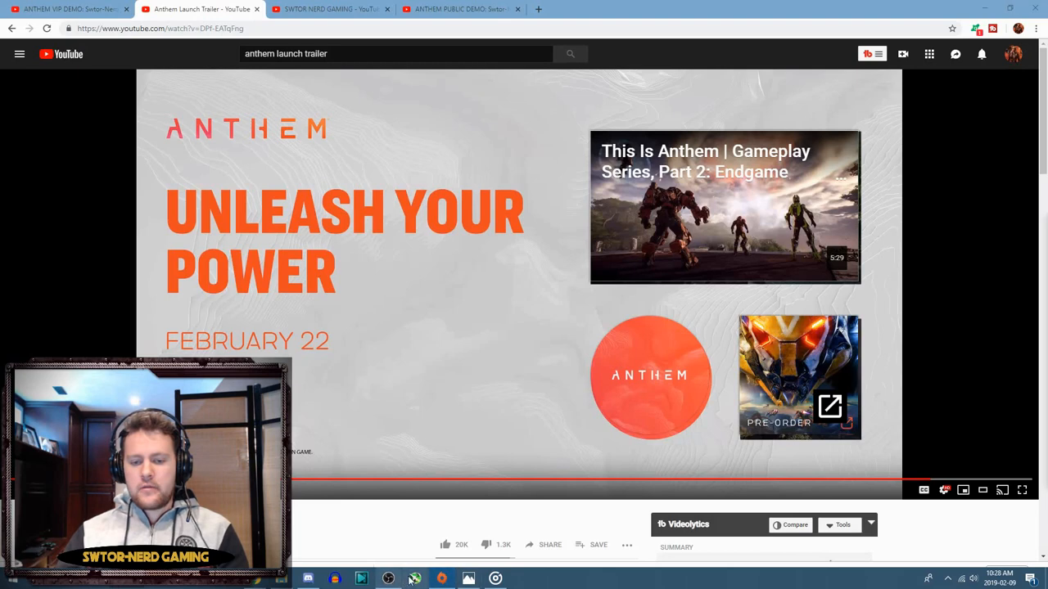
- View the 'Ways to Play Anthem' chart comparing demo, trial, early access and launch per edition
click(468, 579)
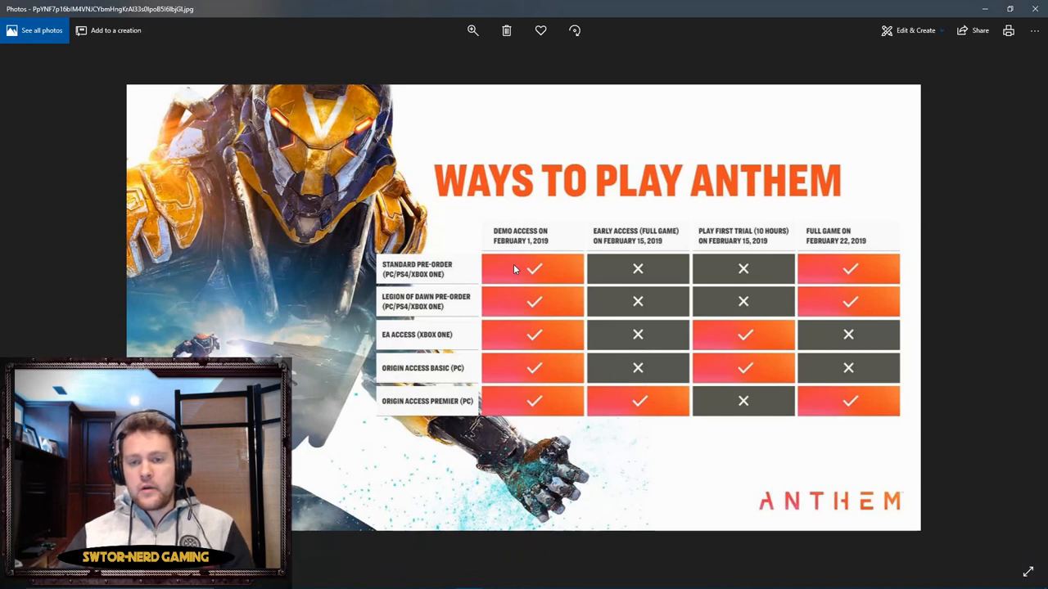
mouse_move(534, 254)
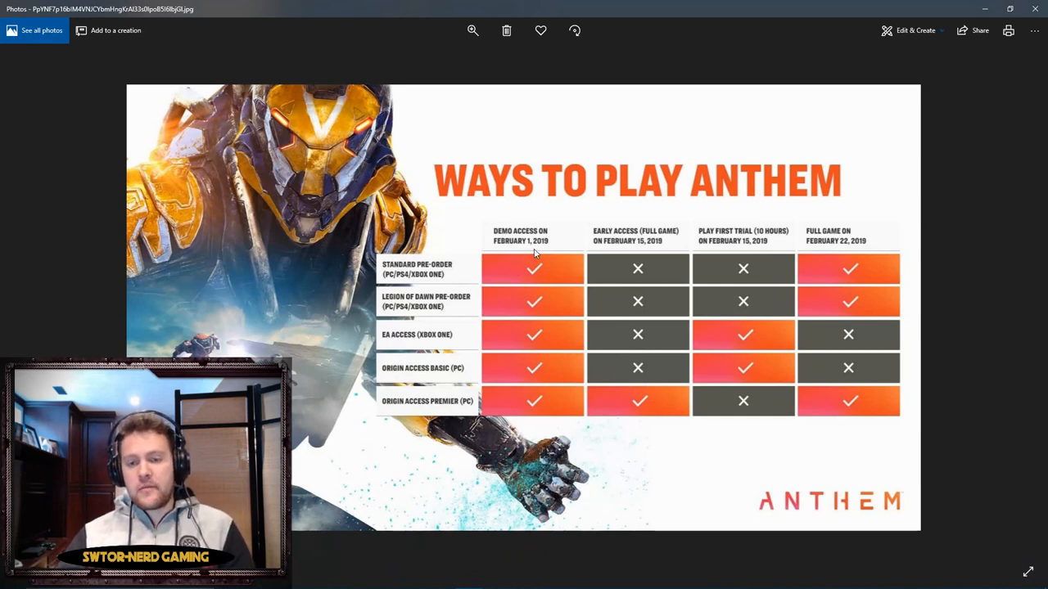
mouse_move(517, 301)
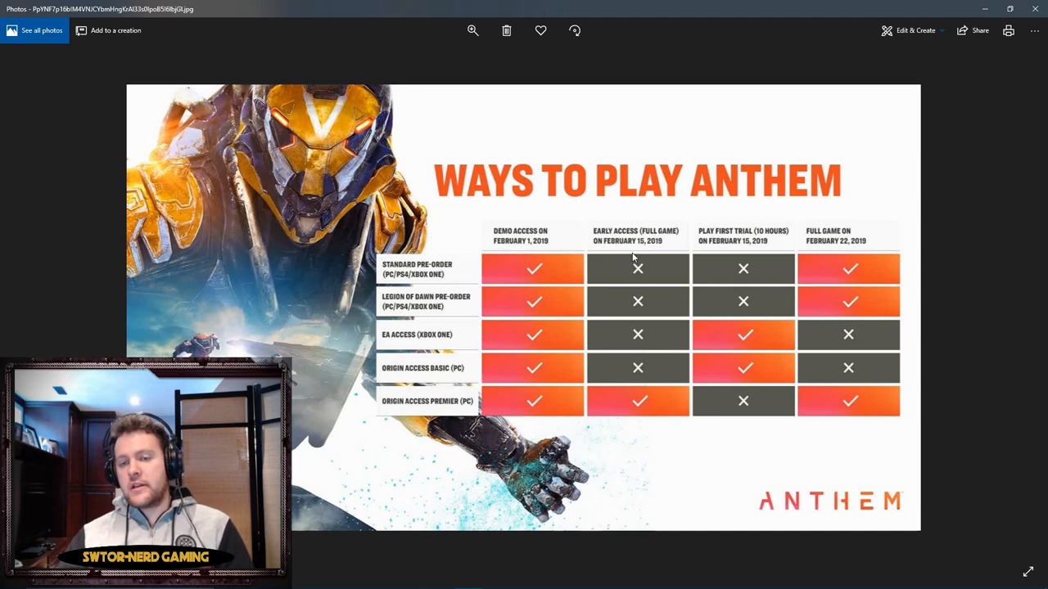
mouse_move(622, 369)
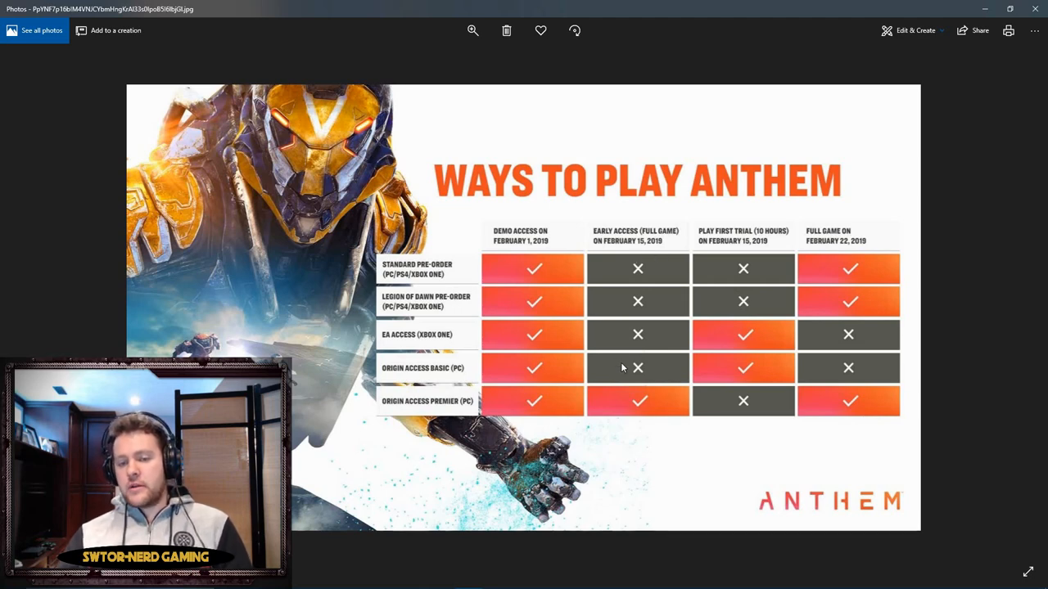
mouse_move(639, 406)
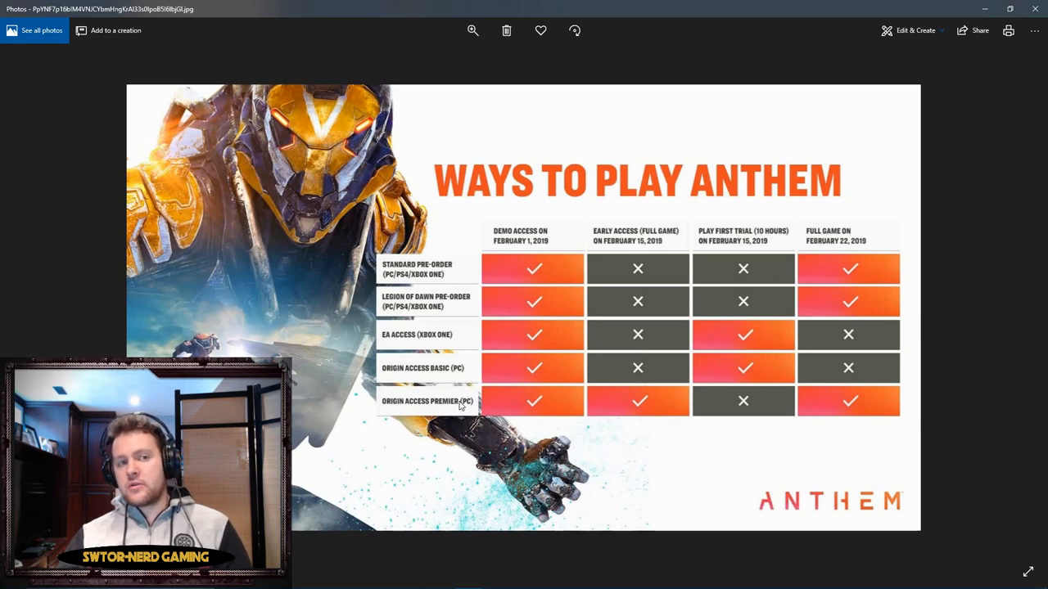
mouse_move(719, 399)
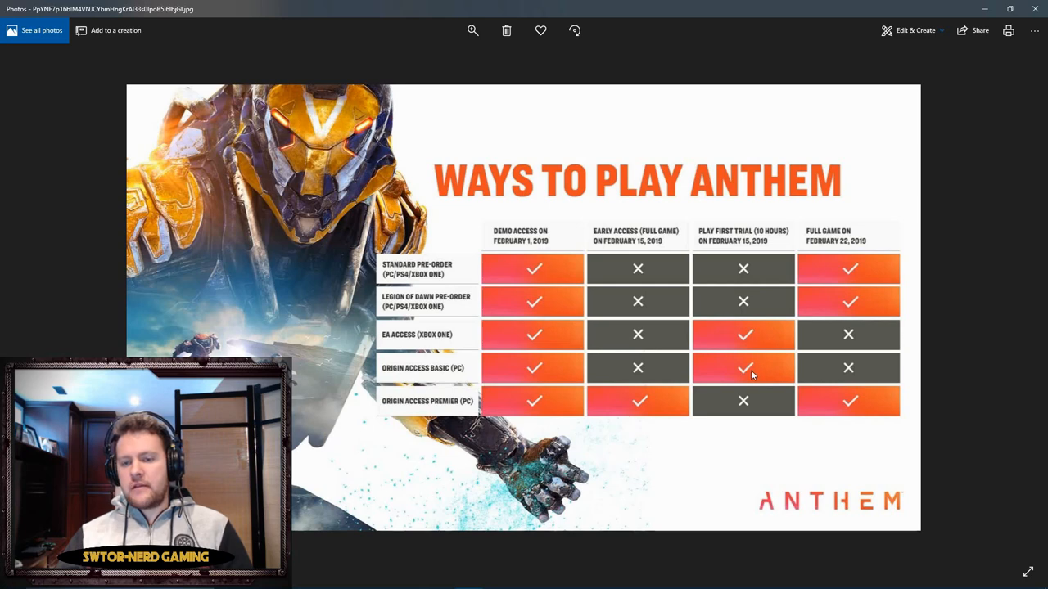
mouse_move(753, 339)
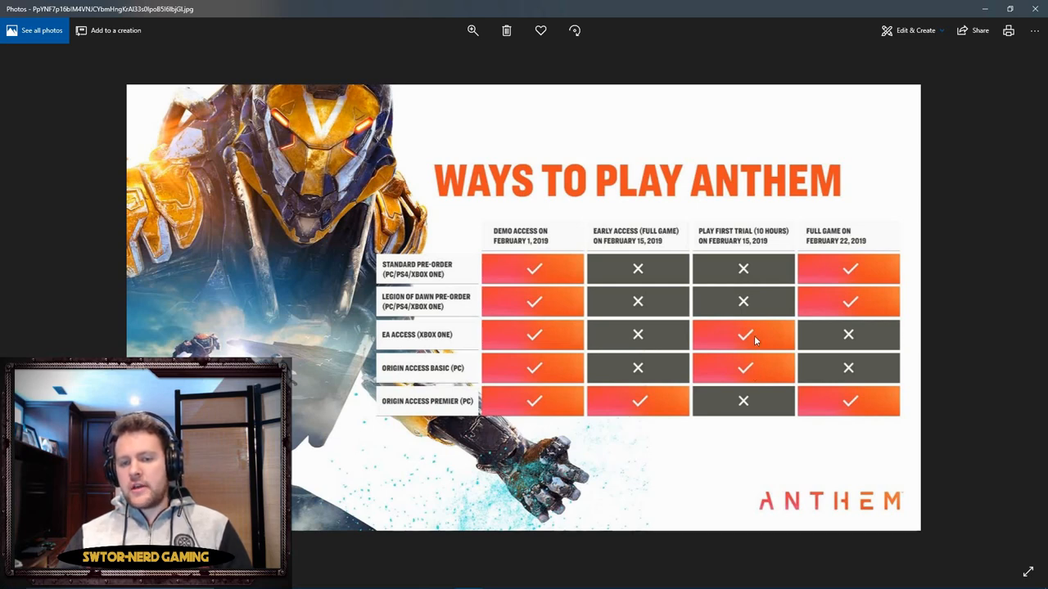
mouse_move(753, 340)
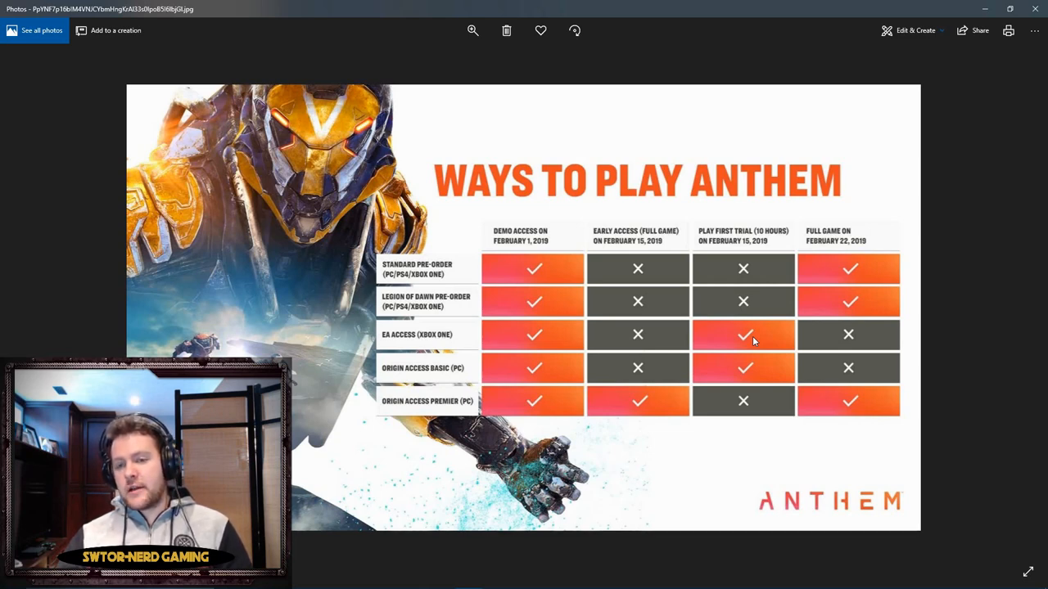
mouse_move(900, 236)
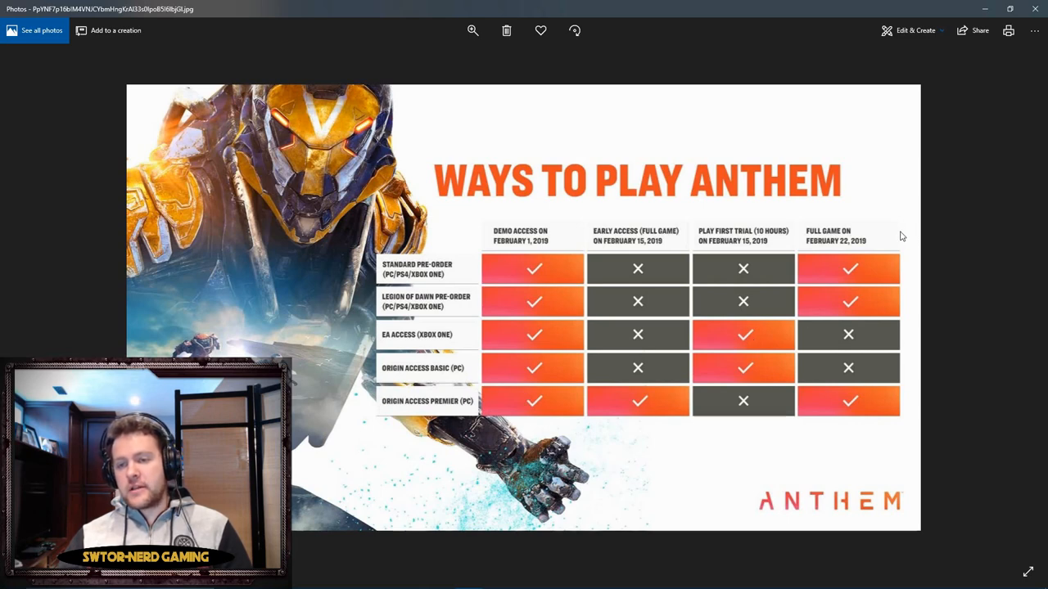
mouse_move(858, 269)
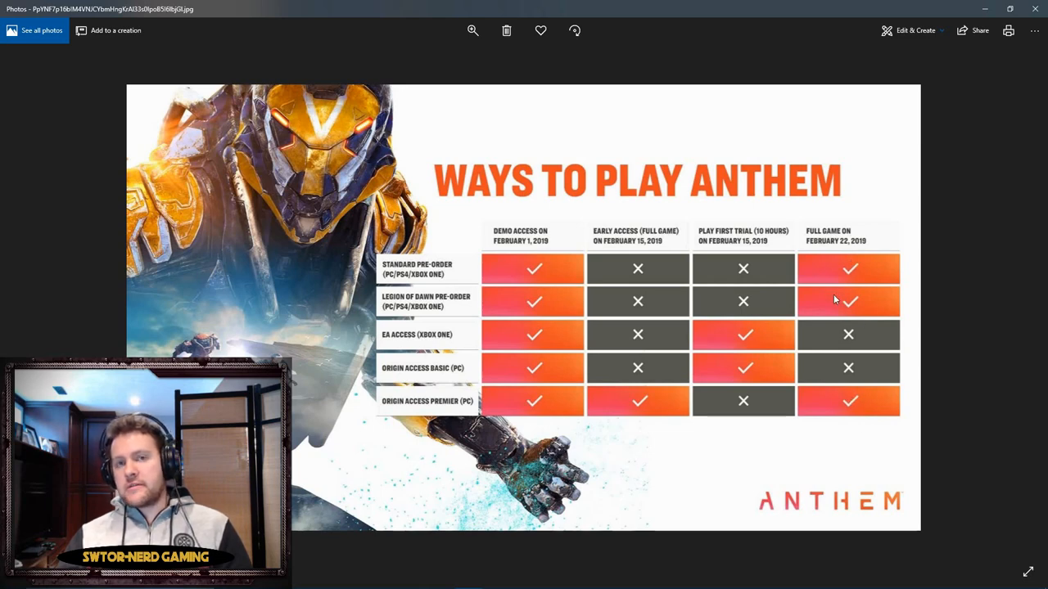
mouse_move(827, 301)
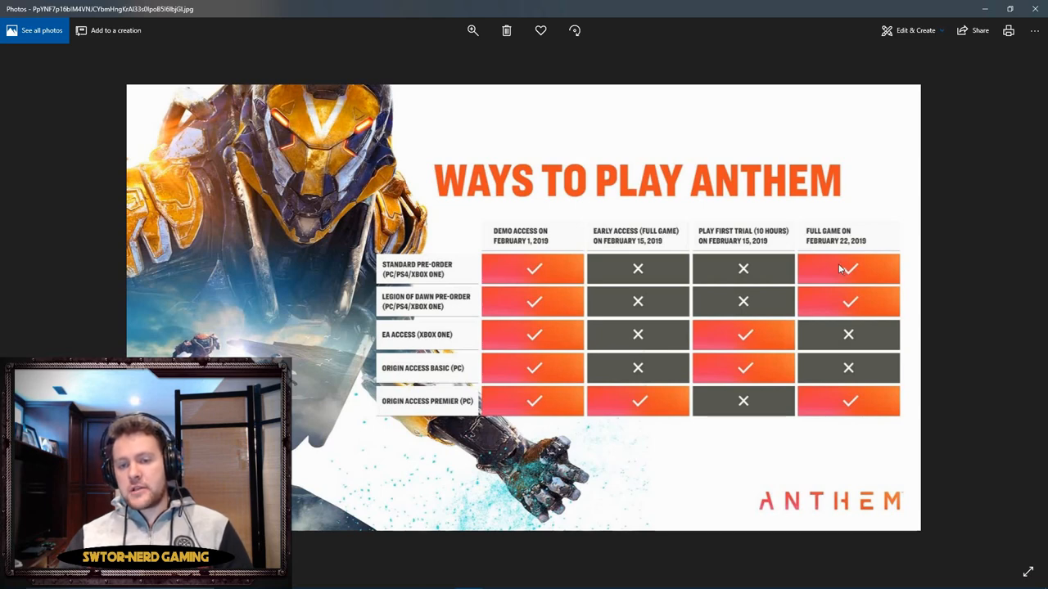
mouse_move(843, 266)
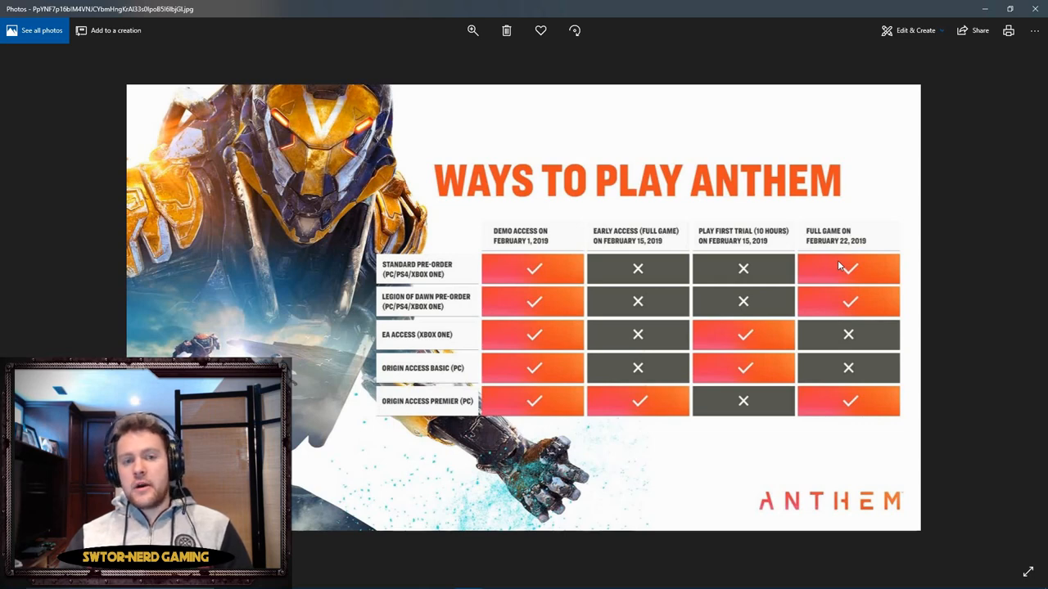
mouse_move(763, 270)
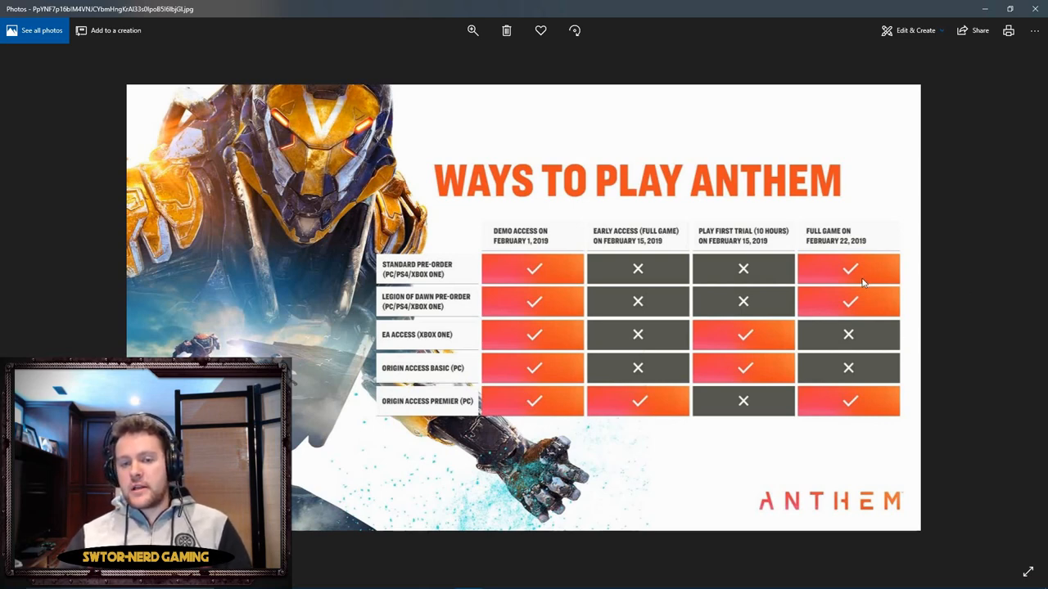
mouse_move(864, 309)
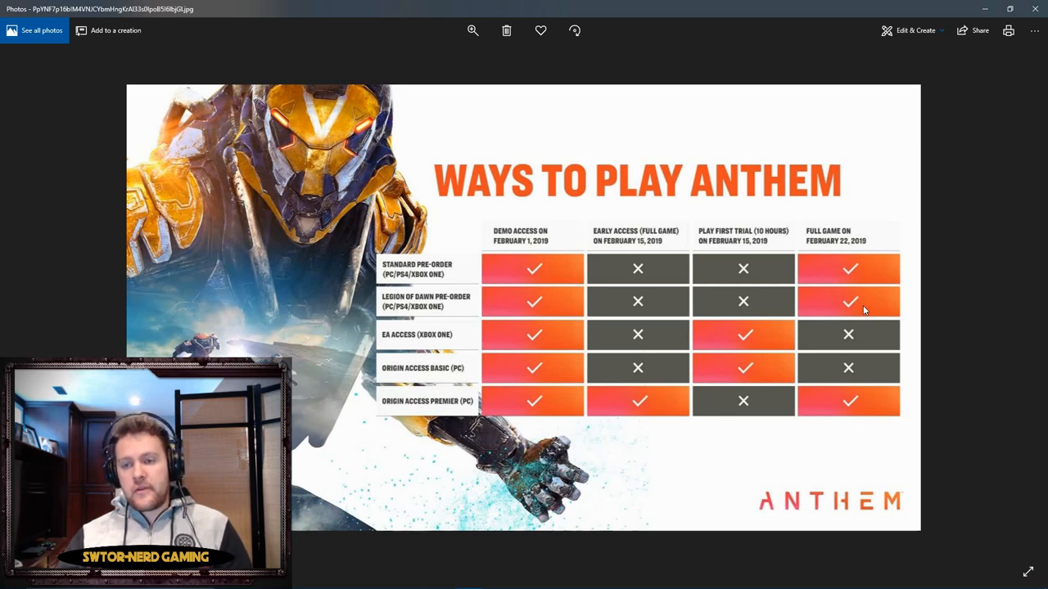
mouse_move(866, 413)
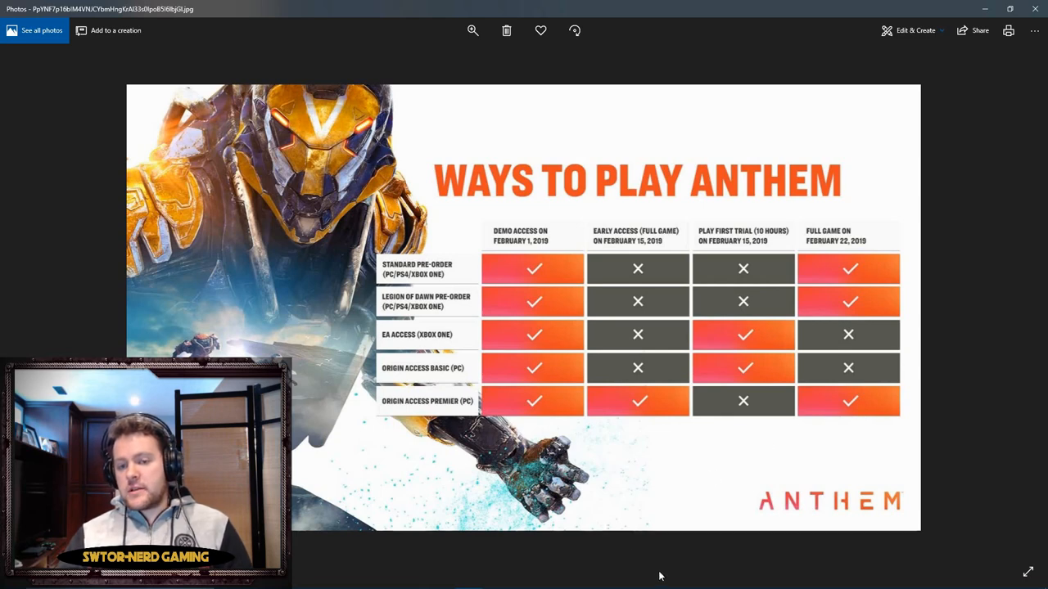
mouse_move(674, 544)
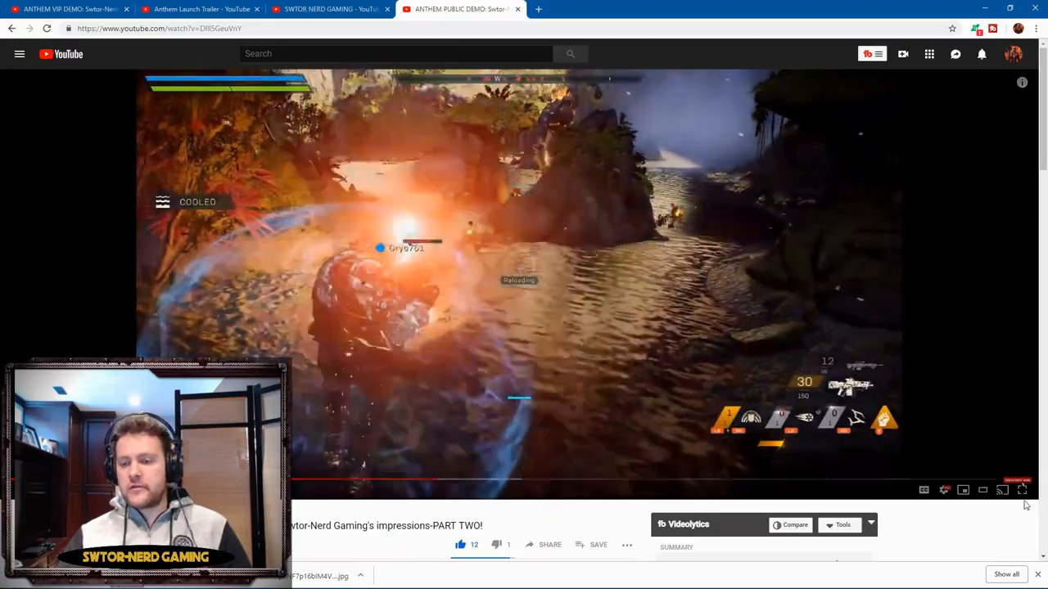
- Show the Anthem demo gameplay impressions part two video in full screen
click(1021, 490)
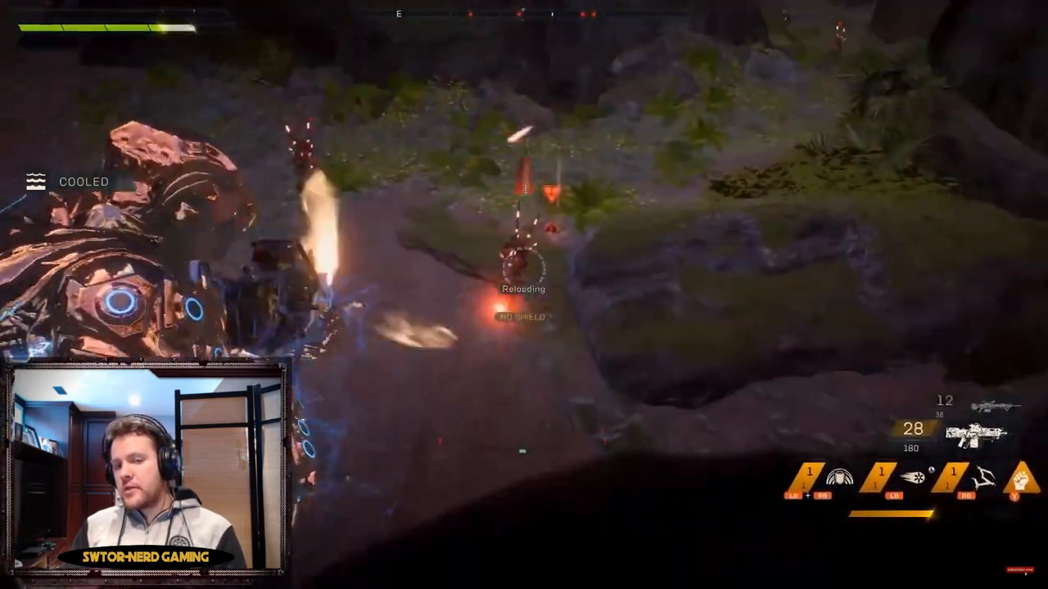
- Watch the demo combat footage, leave full screen and bring up the SWTOR NERD GAMING channel home page
click(524, 295)
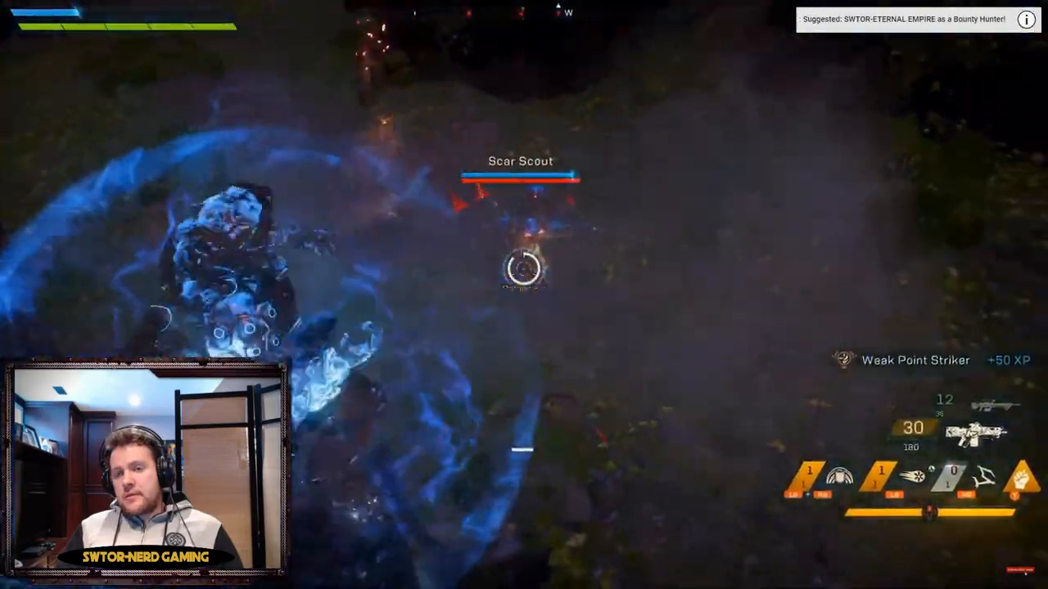
click(523, 270)
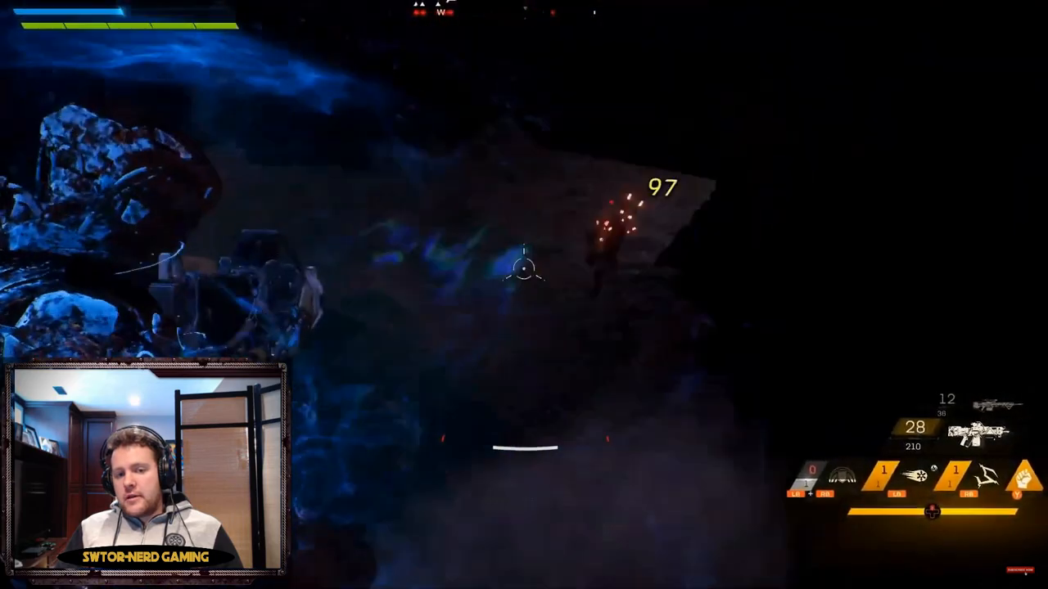
click(524, 275)
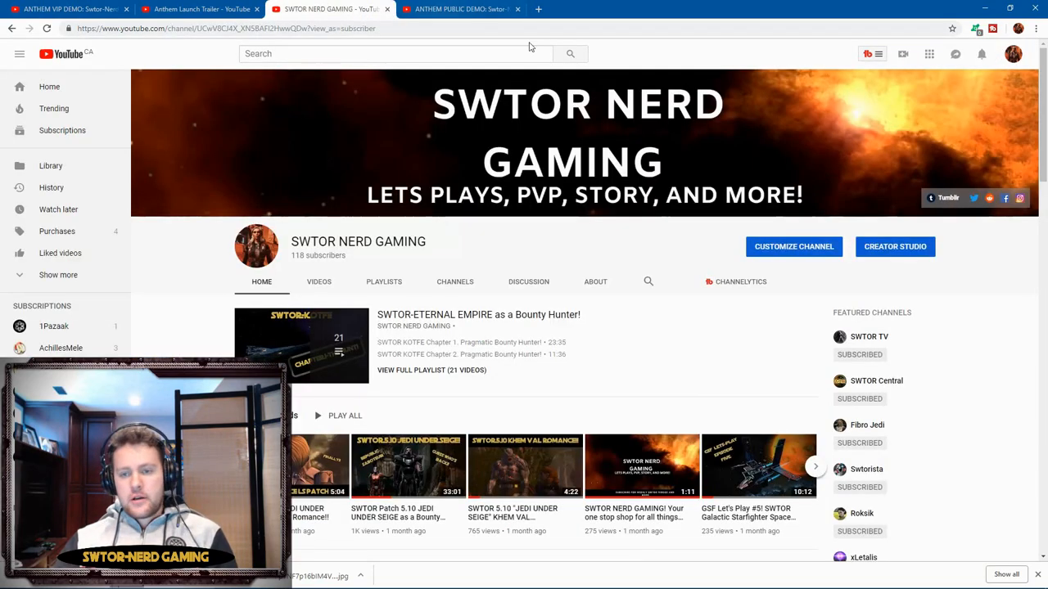
- Browse the channel shelves down to 'SWTOR-NERD plays ANTHEM!', then play the demo impressions video full screen
scroll(down, 3)
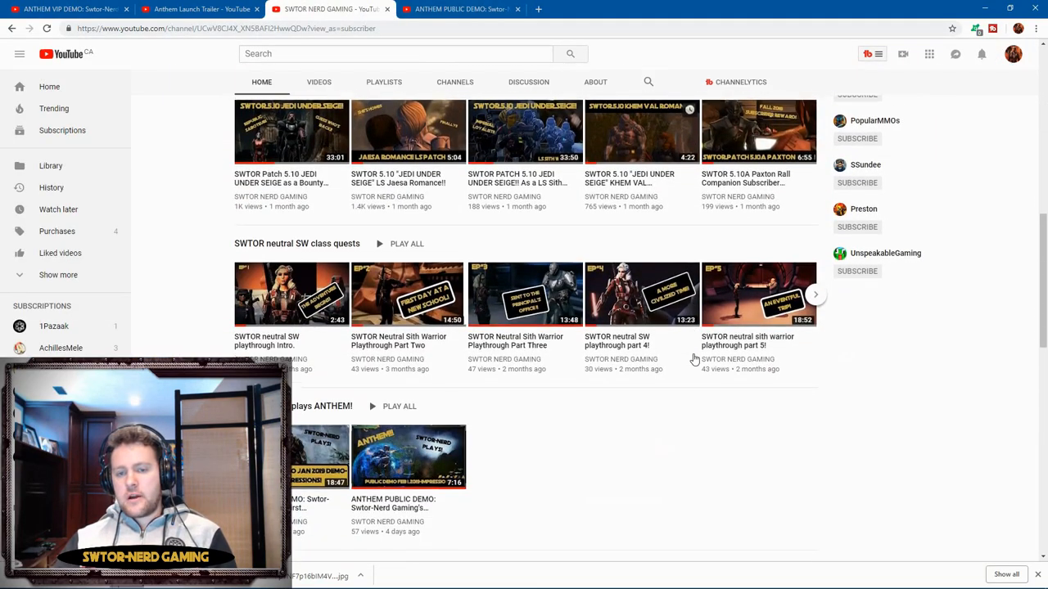
scroll(down, 3)
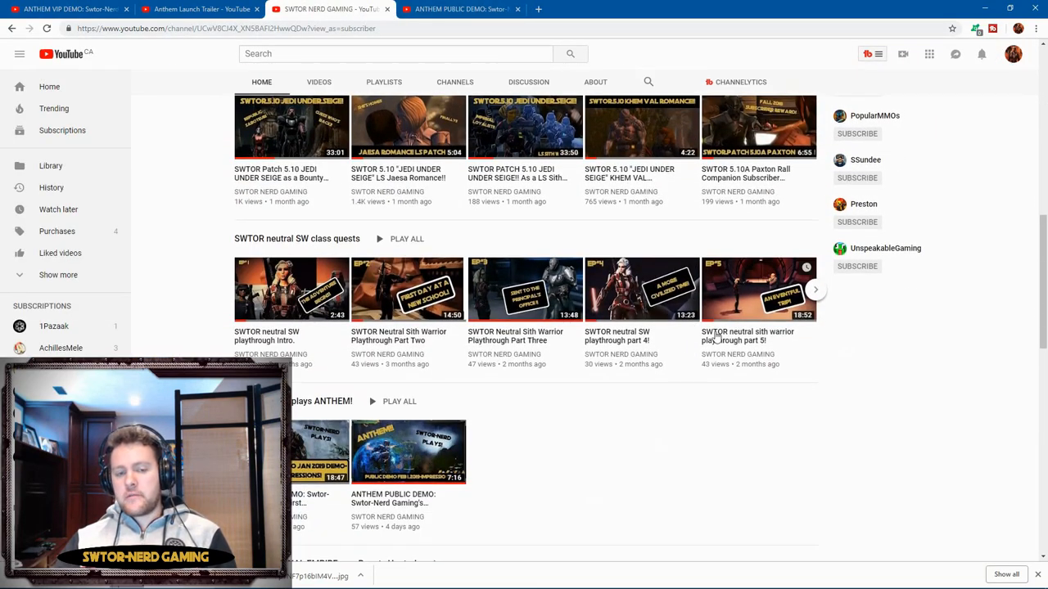
scroll(down, 3)
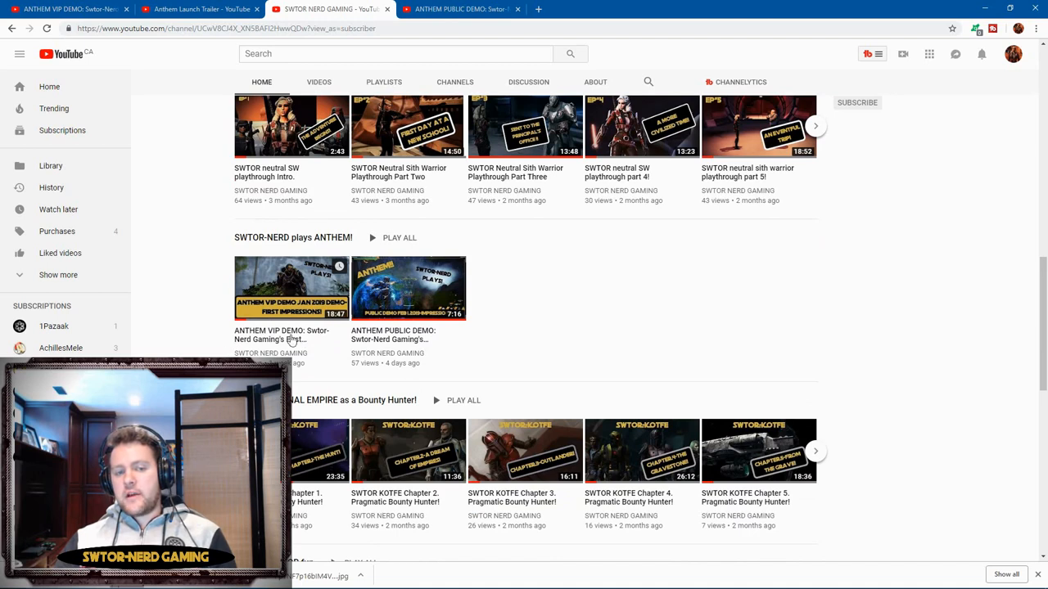
mouse_move(403, 337)
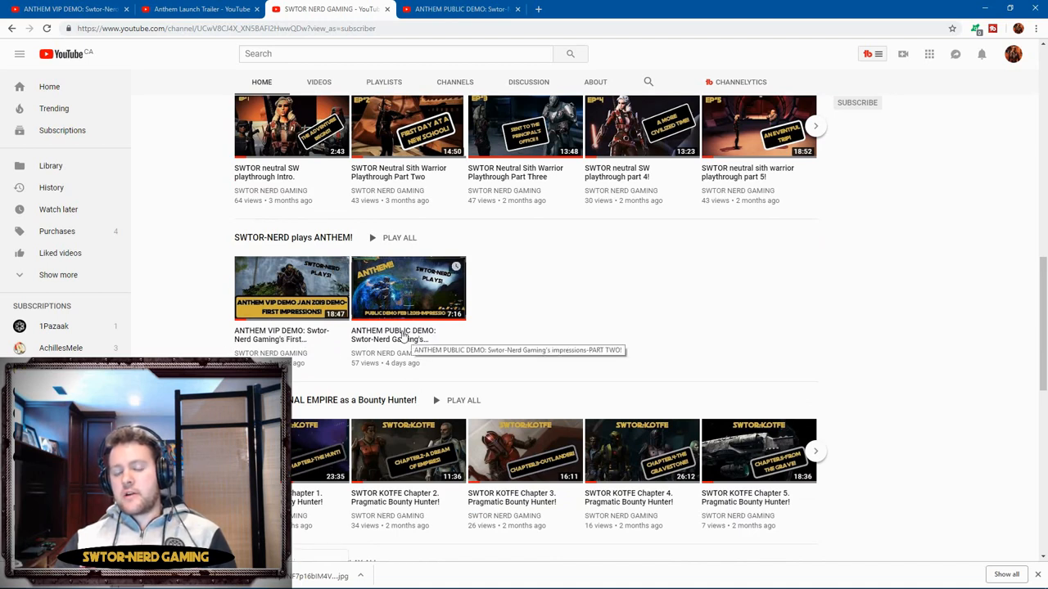
mouse_move(593, 308)
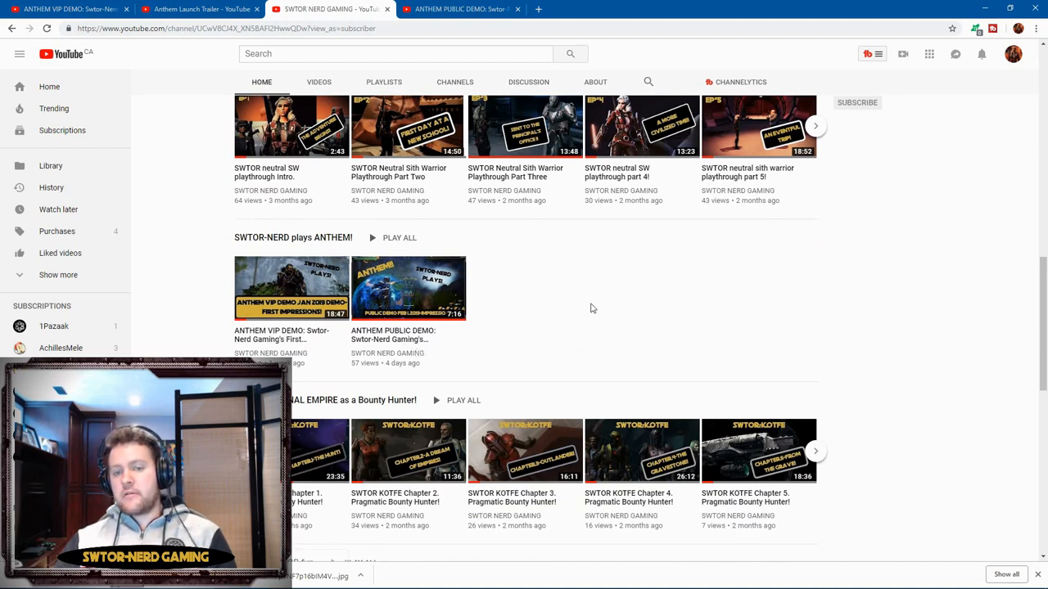
mouse_move(966, 292)
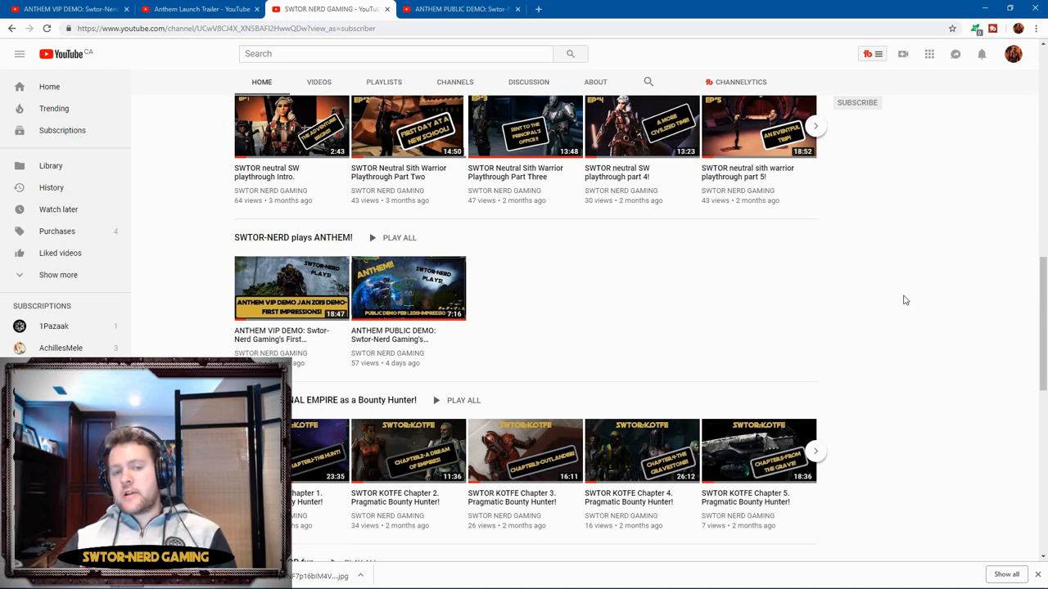
mouse_move(871, 295)
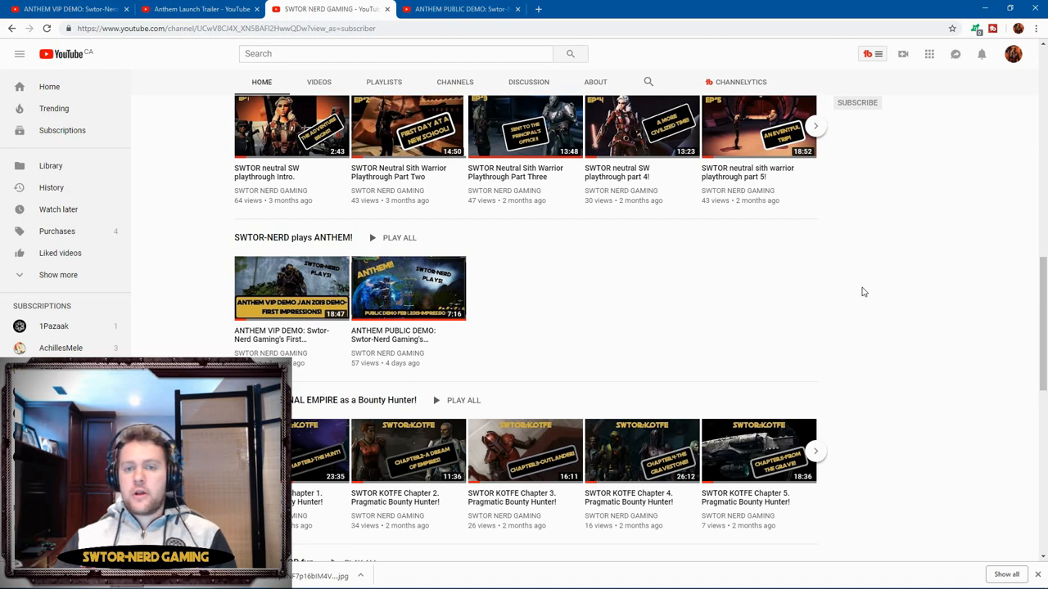
mouse_move(838, 288)
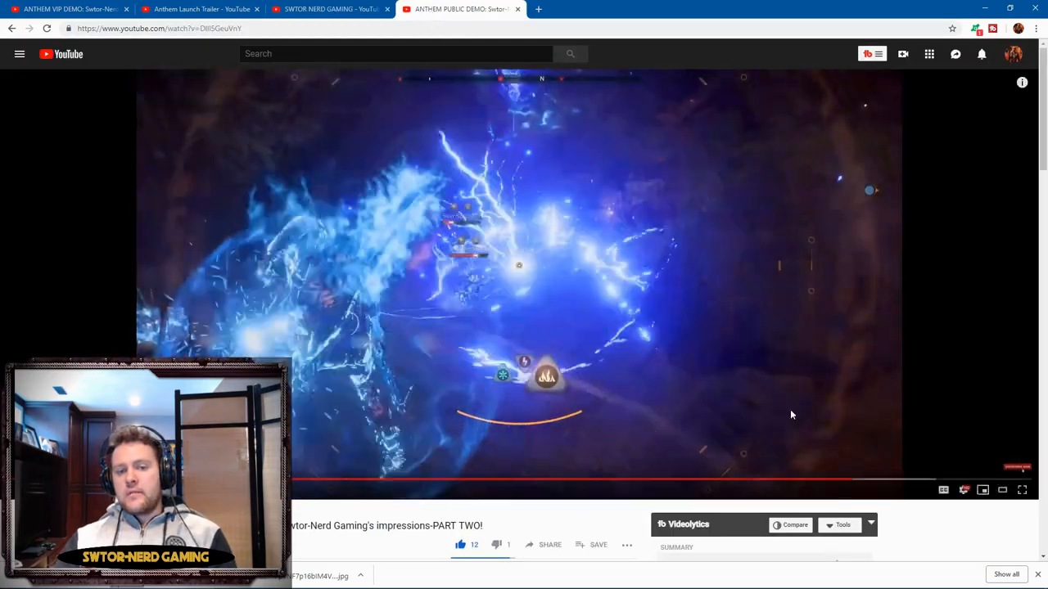
click(1021, 490)
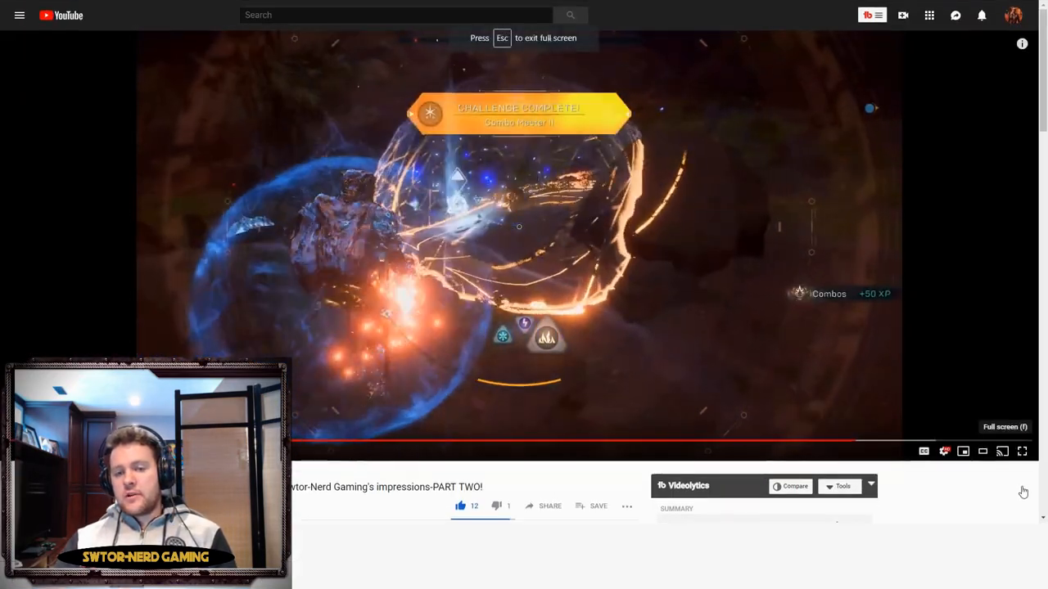